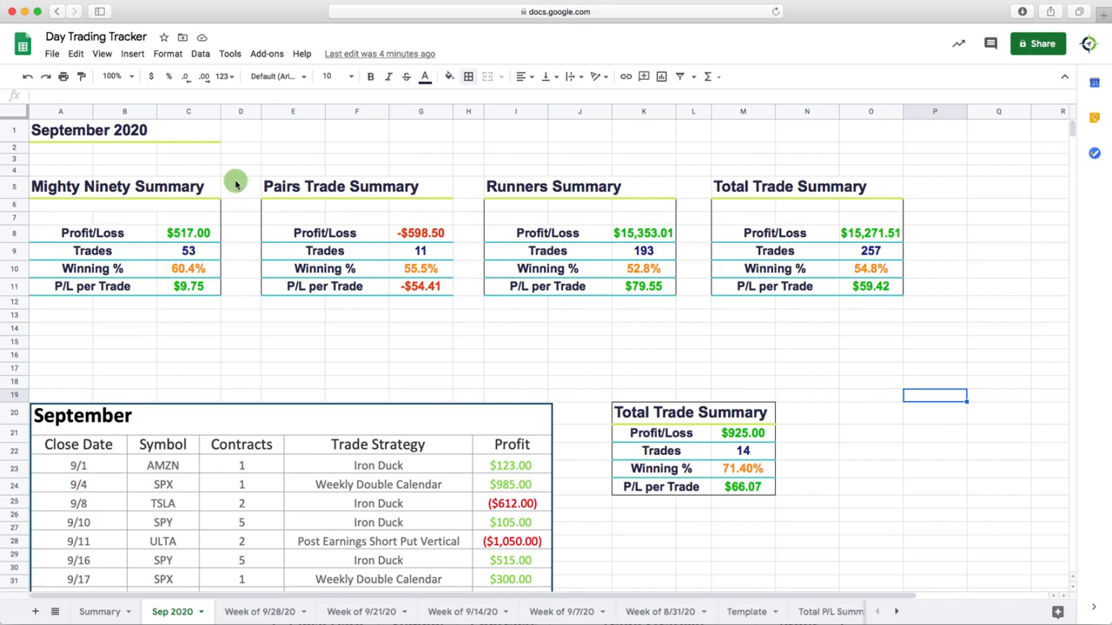
pyautogui.moveTo(233, 219)
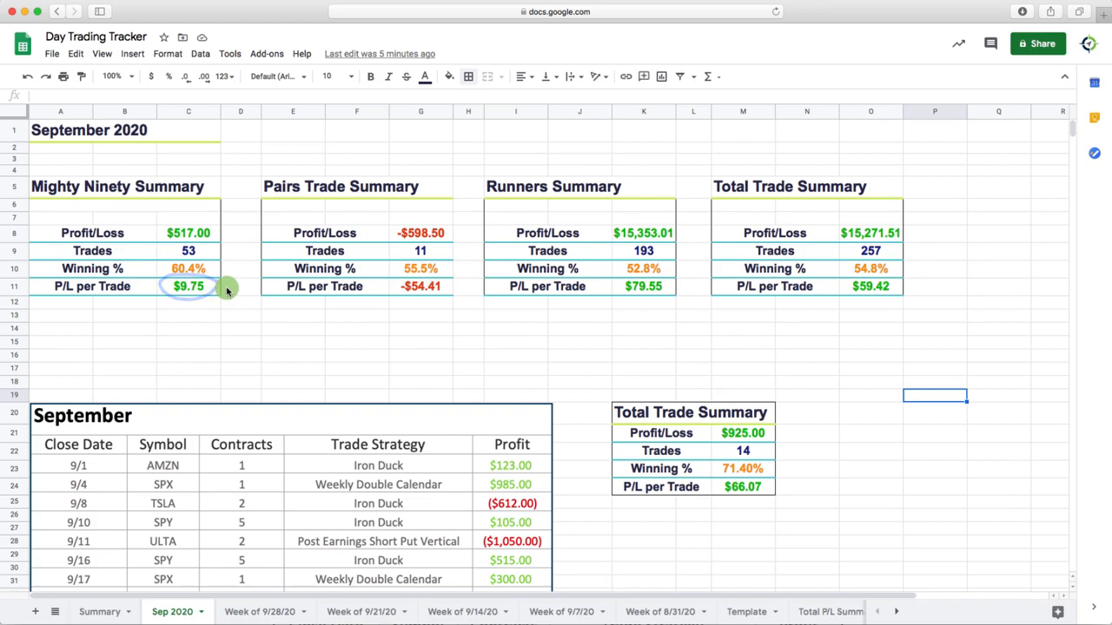
pyautogui.moveTo(420, 250)
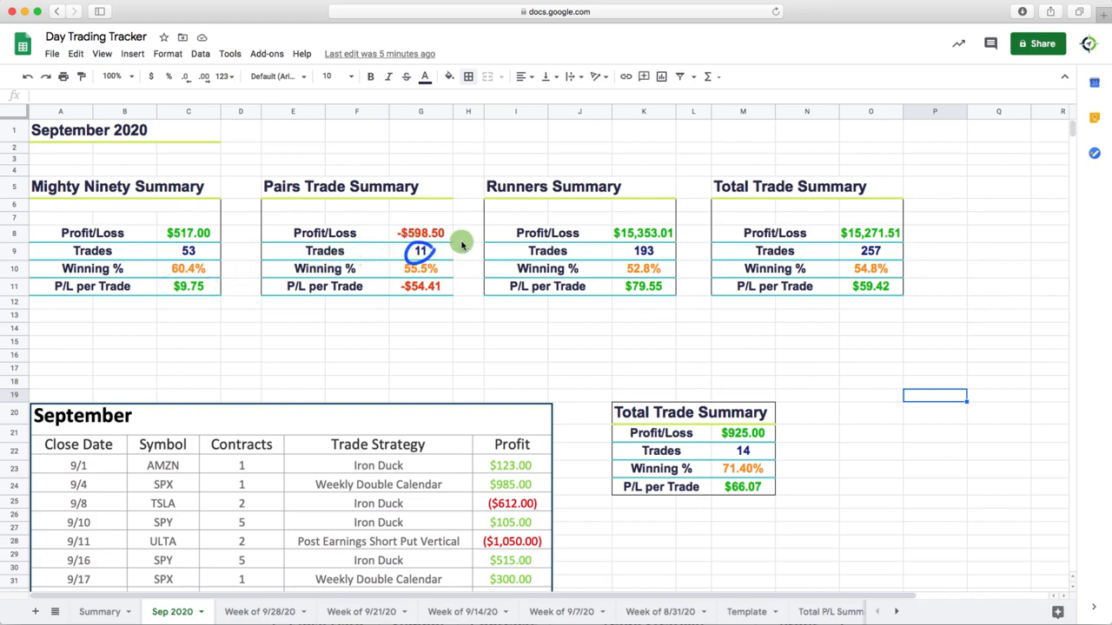
pyautogui.moveTo(469, 226)
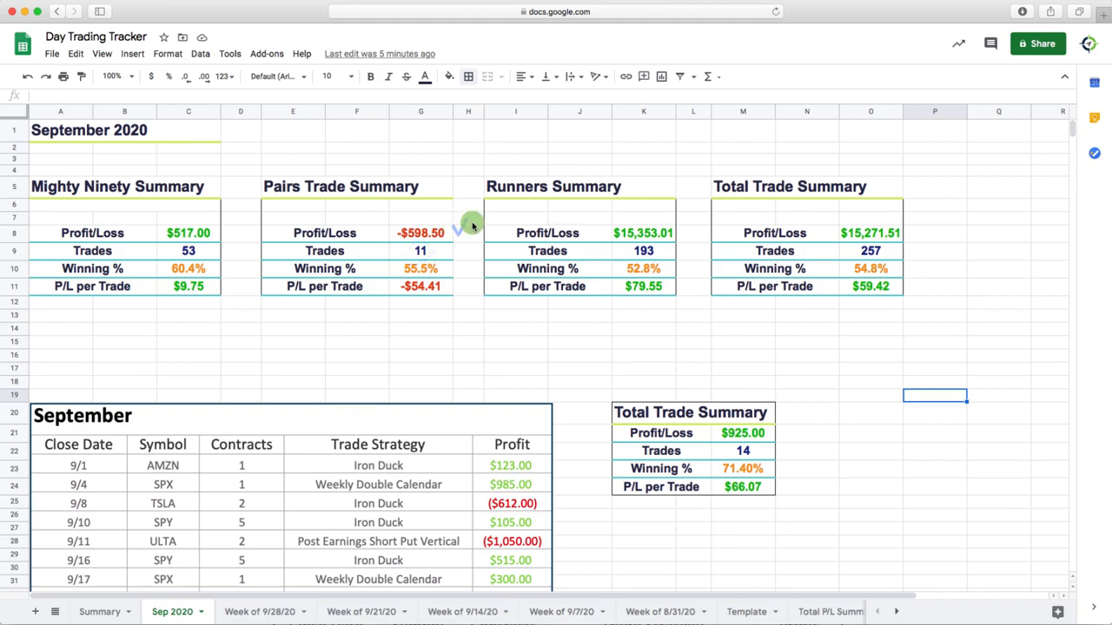
pyautogui.moveTo(647, 243)
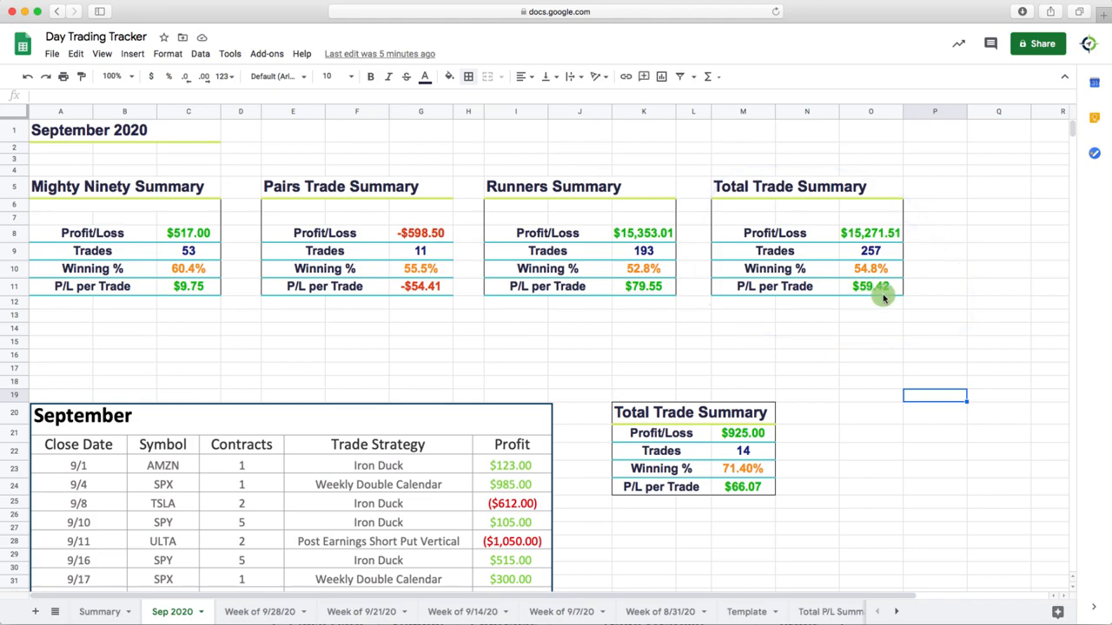
pyautogui.moveTo(924, 305)
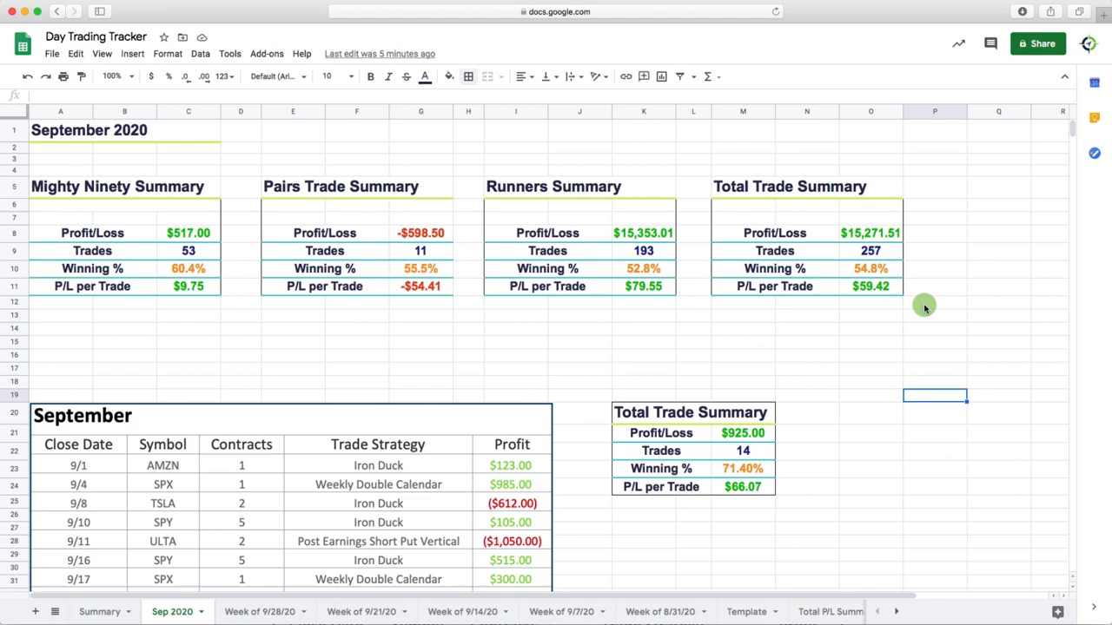
pyautogui.moveTo(922, 297)
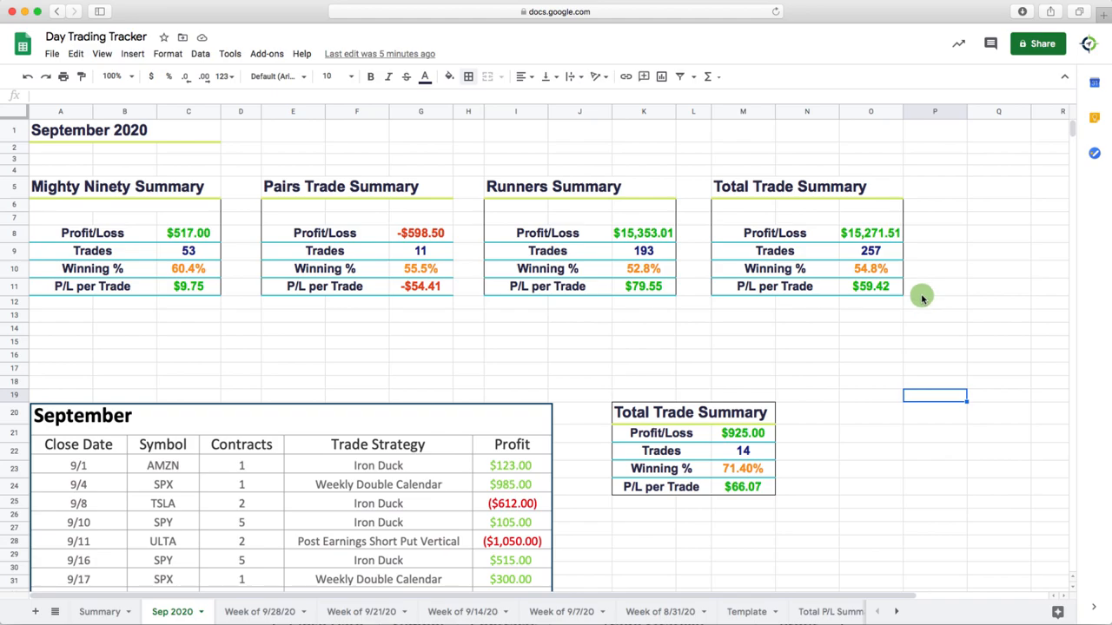
pyautogui.moveTo(915, 292)
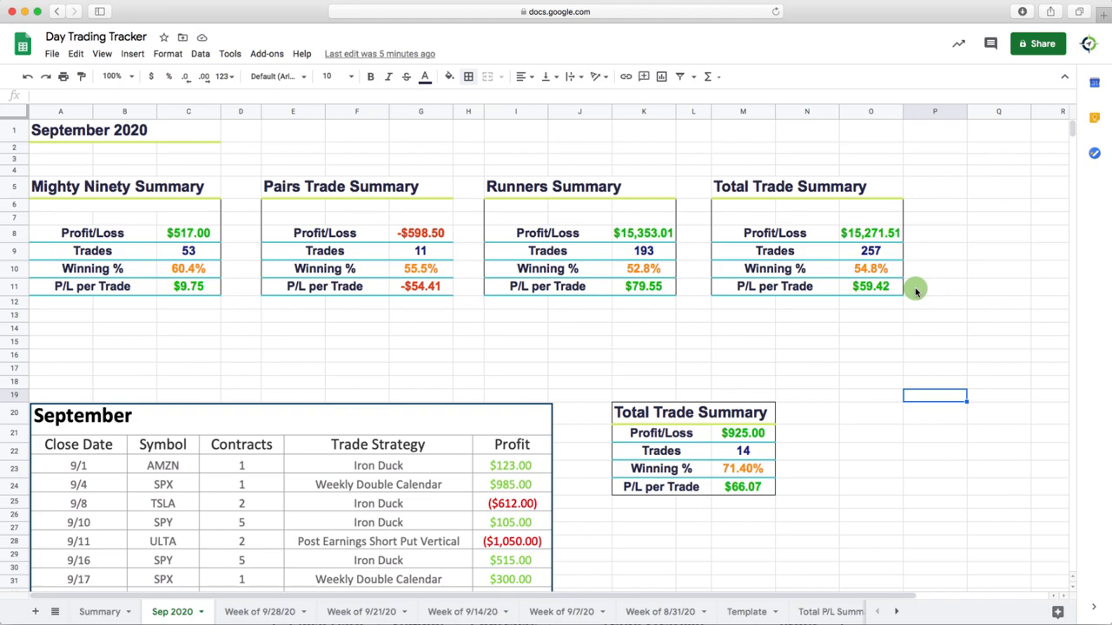
pyautogui.moveTo(931, 347)
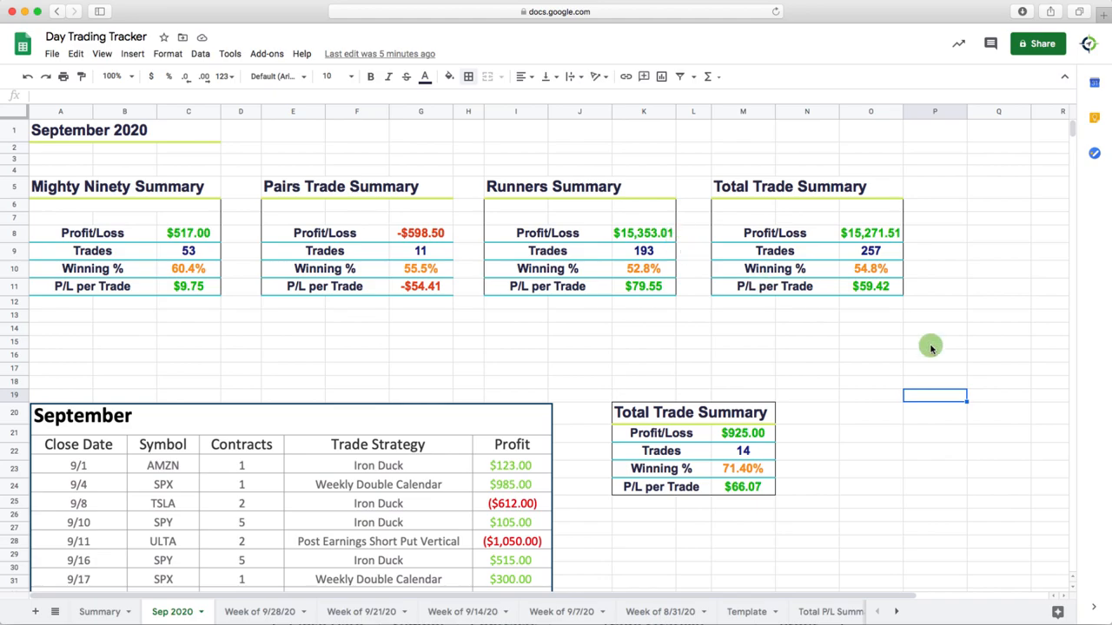
pyautogui.scroll(-3)
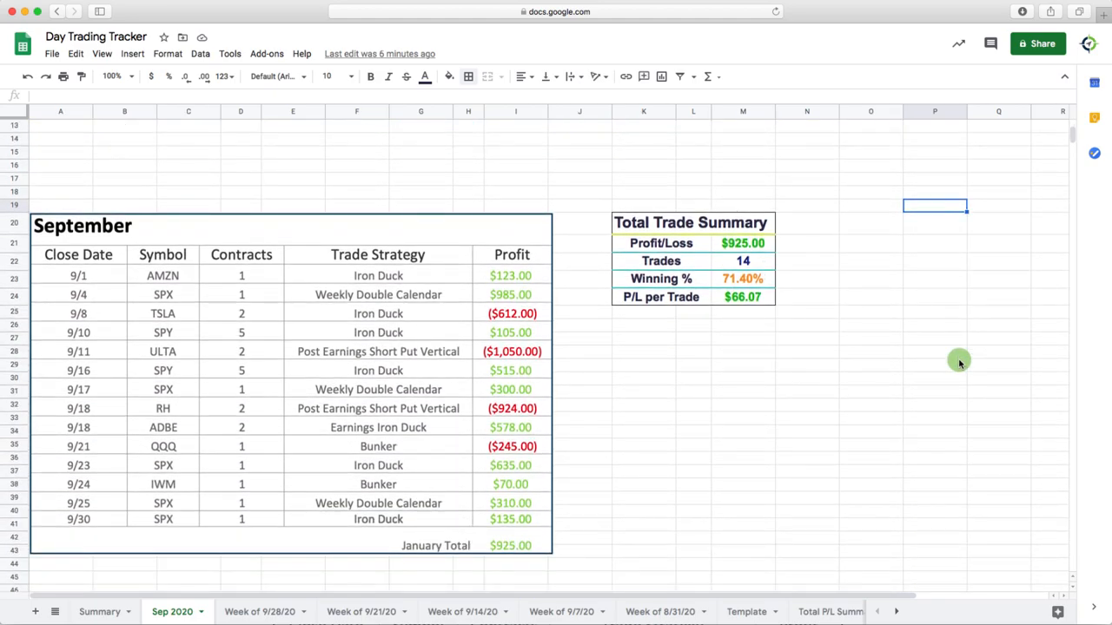
pyautogui.moveTo(590, 299)
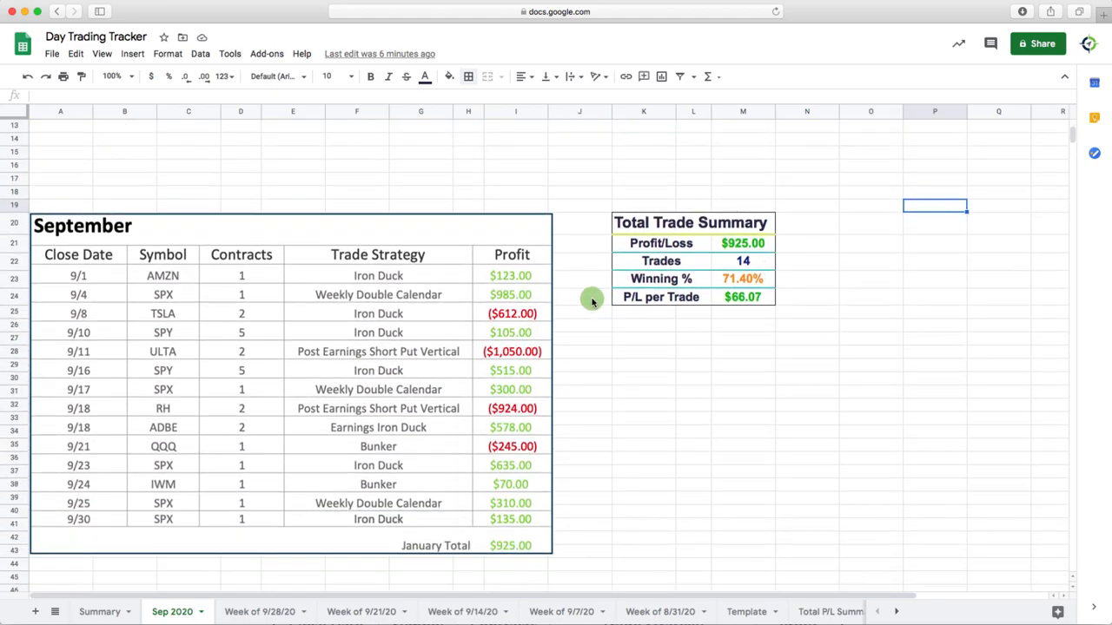
pyautogui.moveTo(560, 391)
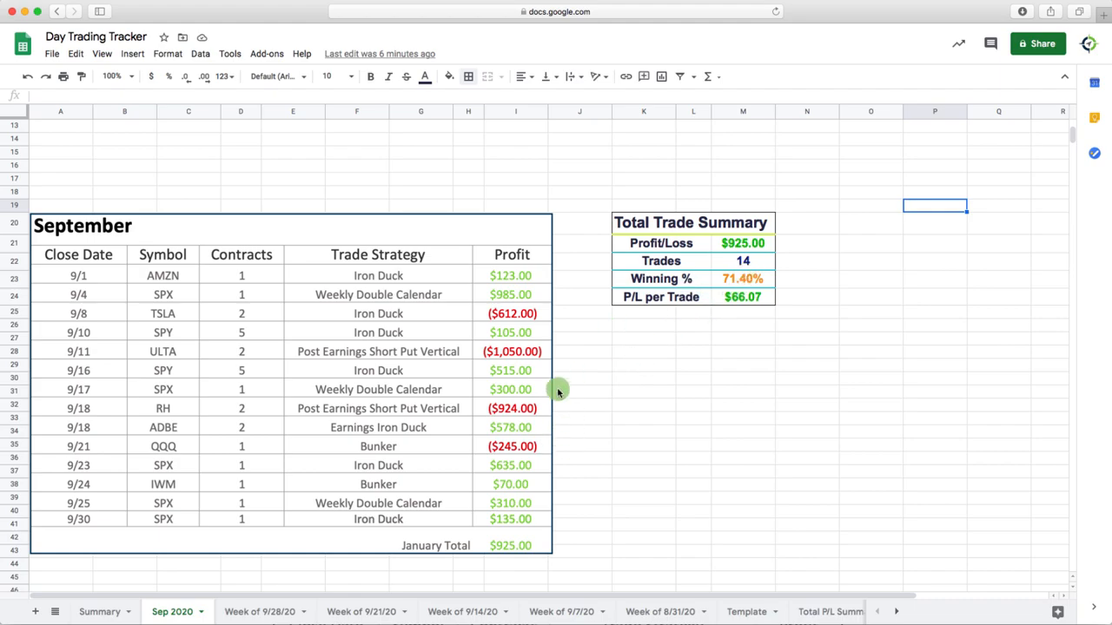
pyautogui.moveTo(512, 351)
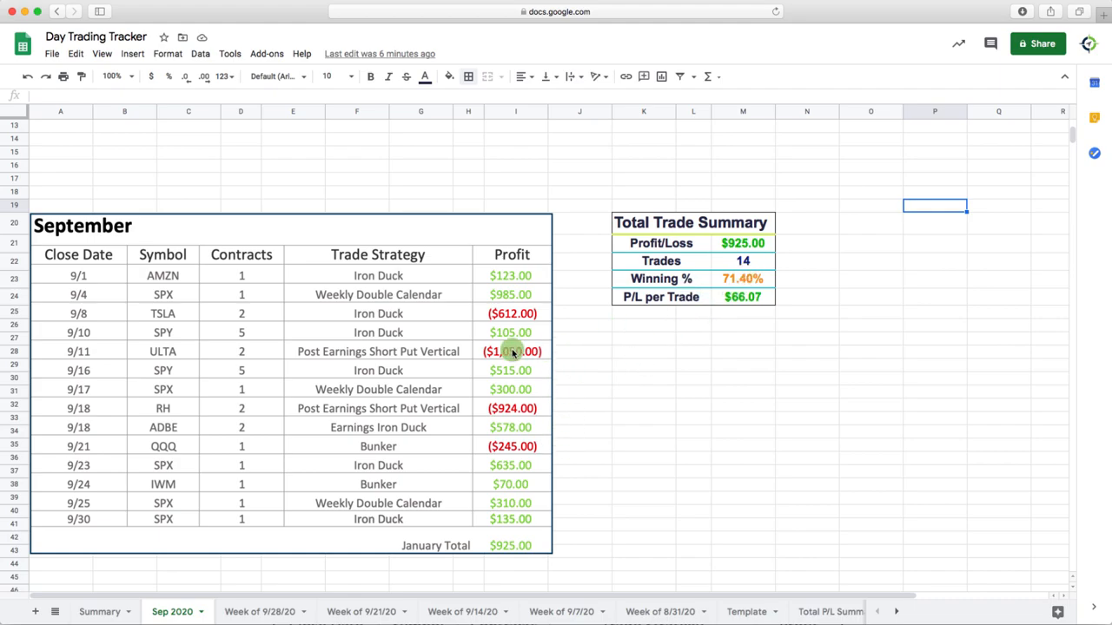
pyautogui.moveTo(188, 358)
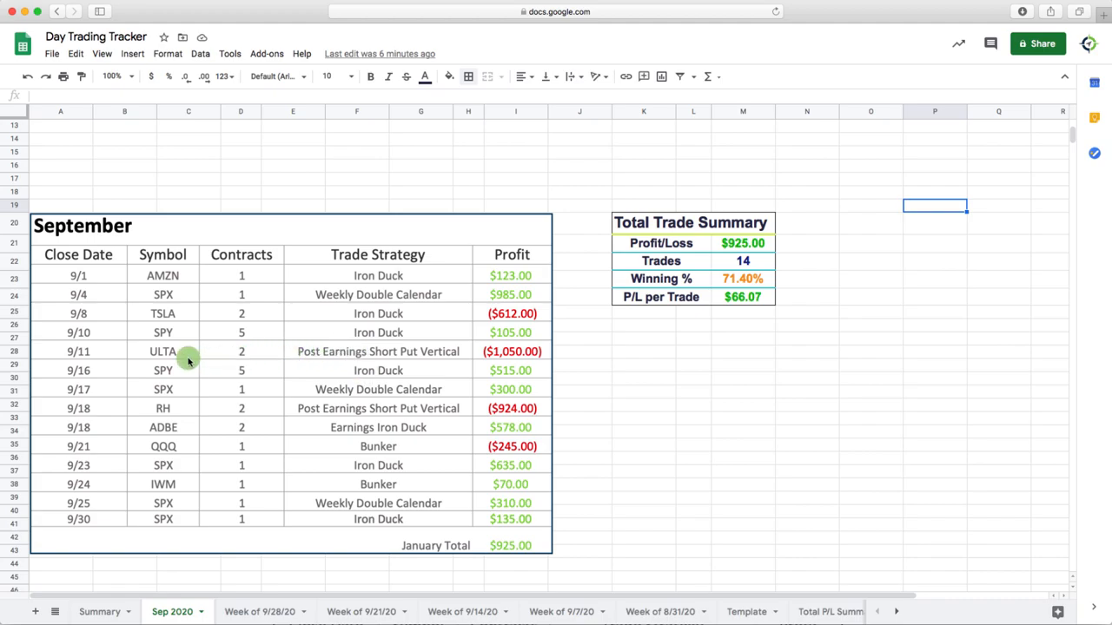
pyautogui.moveTo(563, 351)
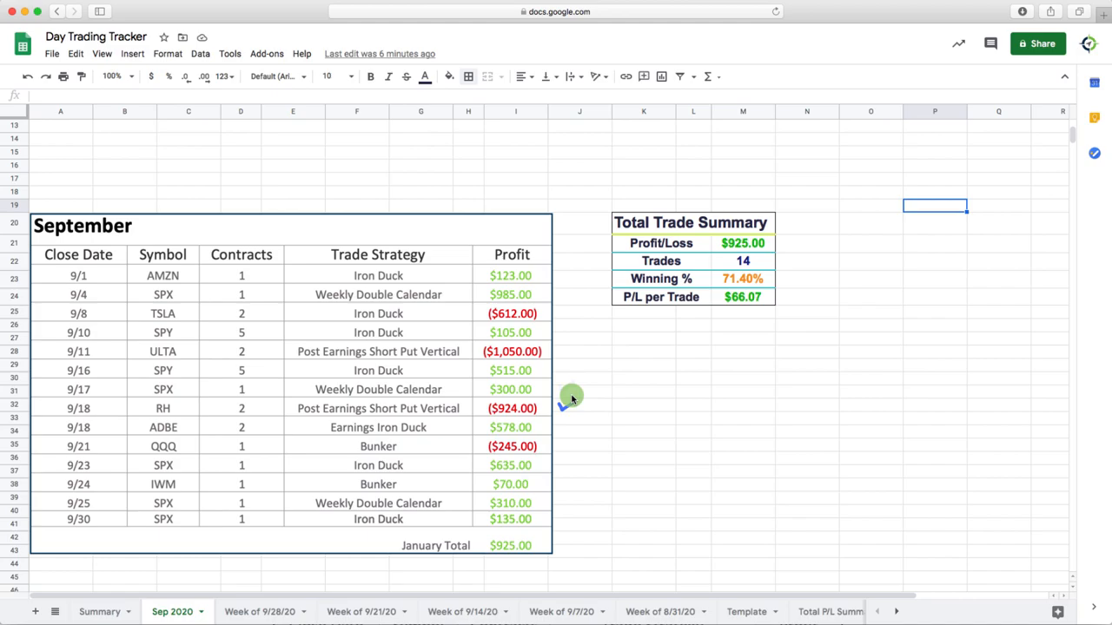
pyautogui.moveTo(577, 399)
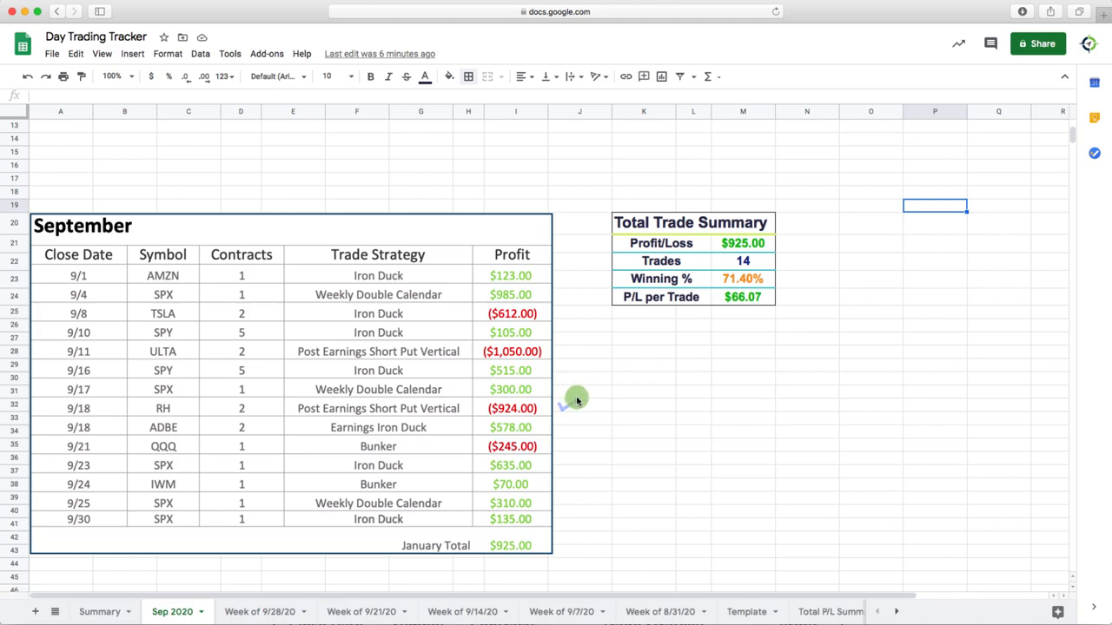
pyautogui.moveTo(559, 428)
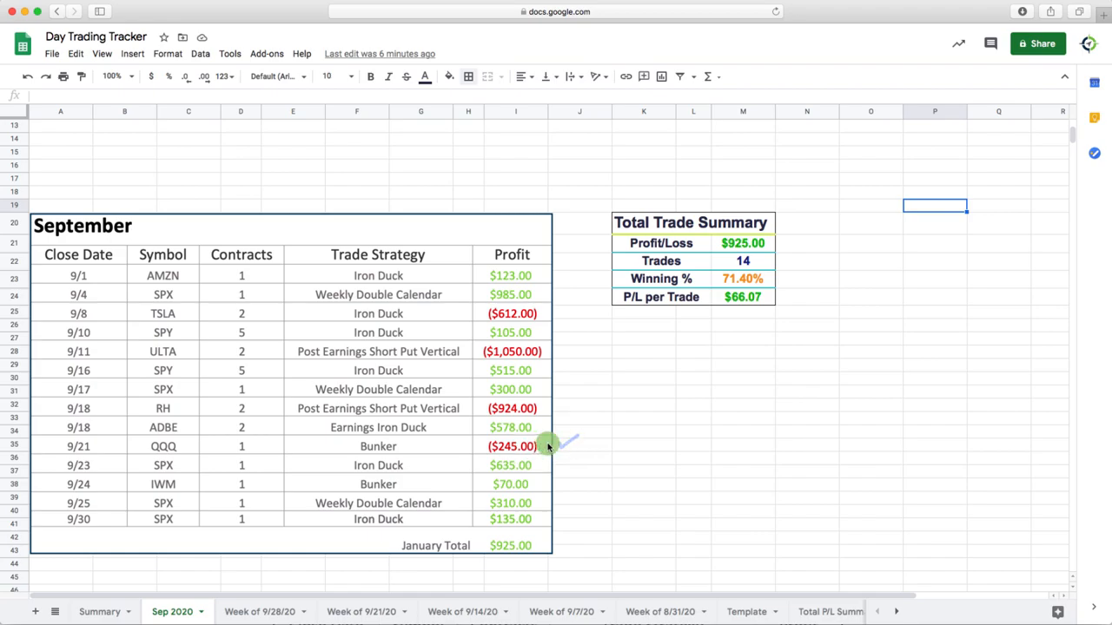
pyautogui.moveTo(559, 483)
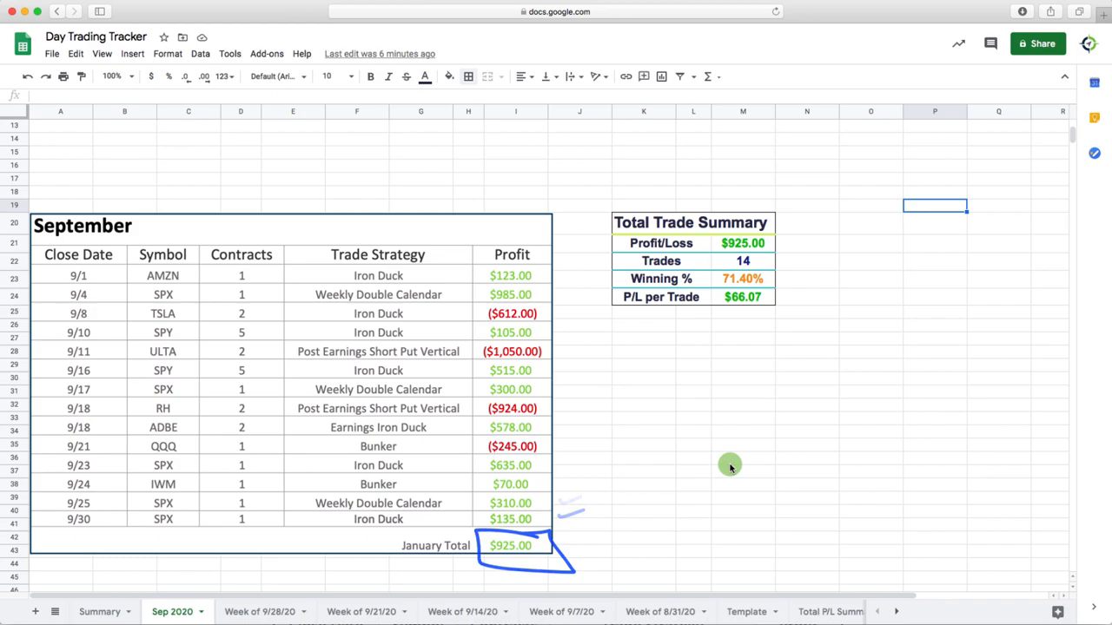
pyautogui.moveTo(768, 283)
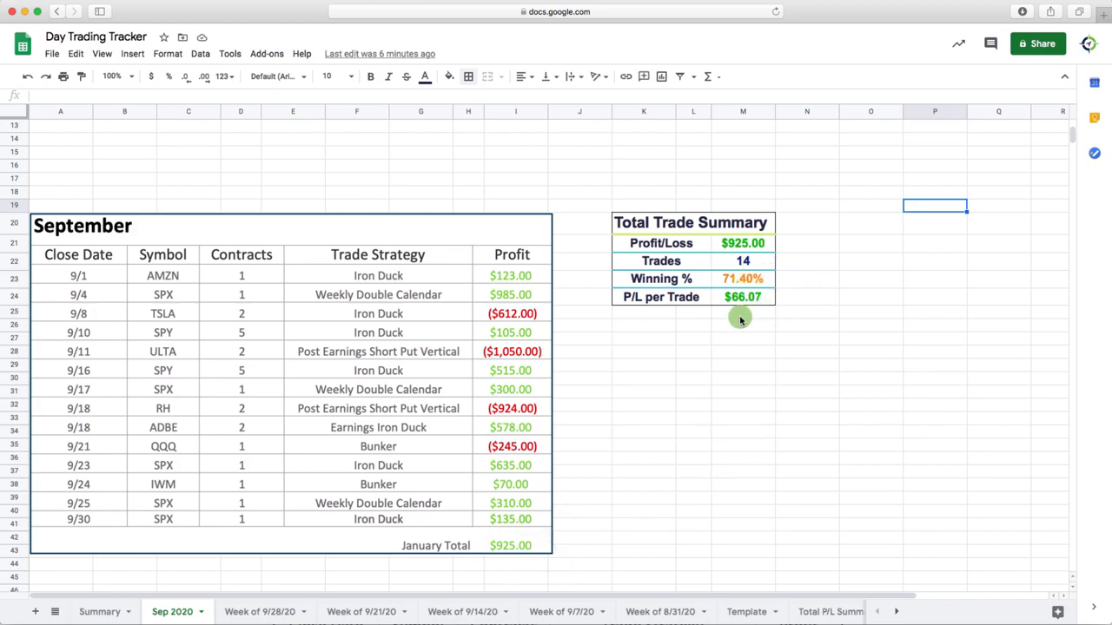
pyautogui.moveTo(747, 309)
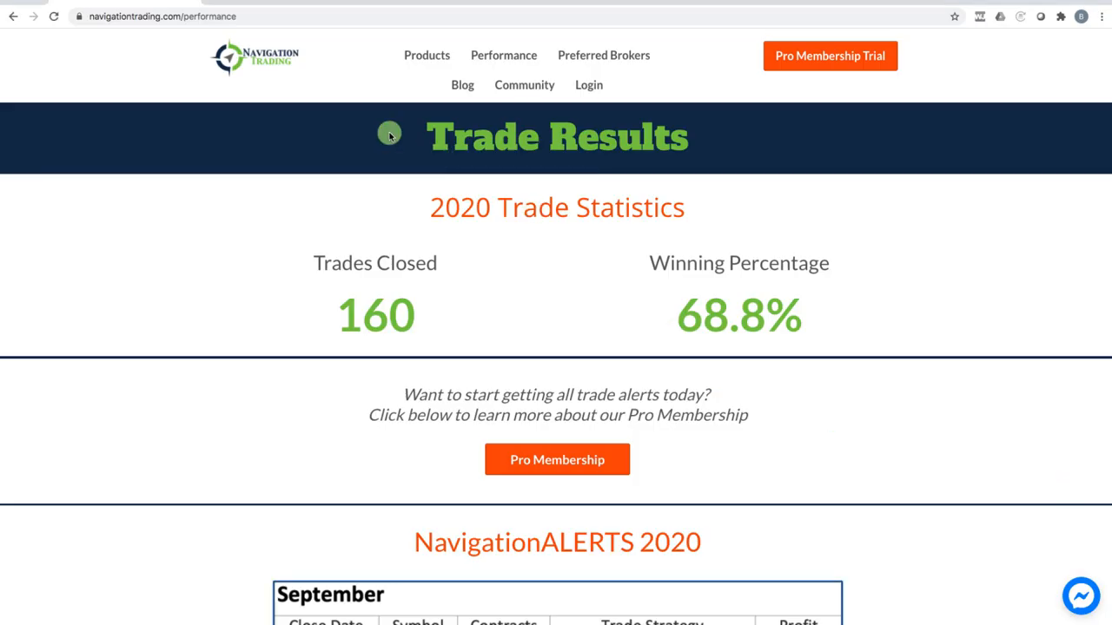
pyautogui.moveTo(200, 21)
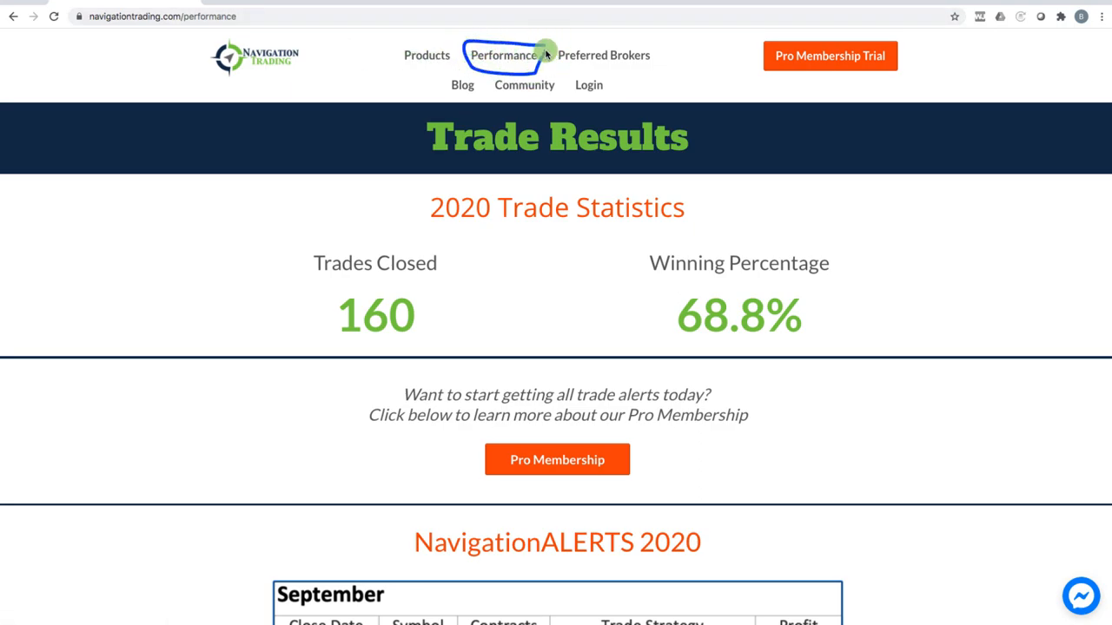
pyautogui.moveTo(466, 233)
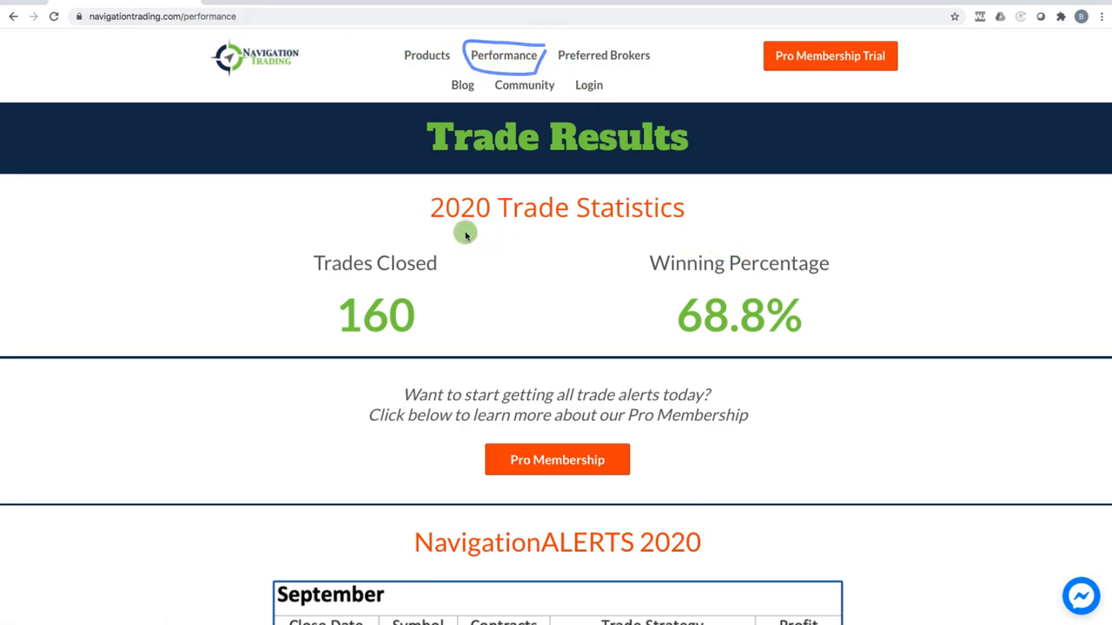
pyautogui.moveTo(711, 337)
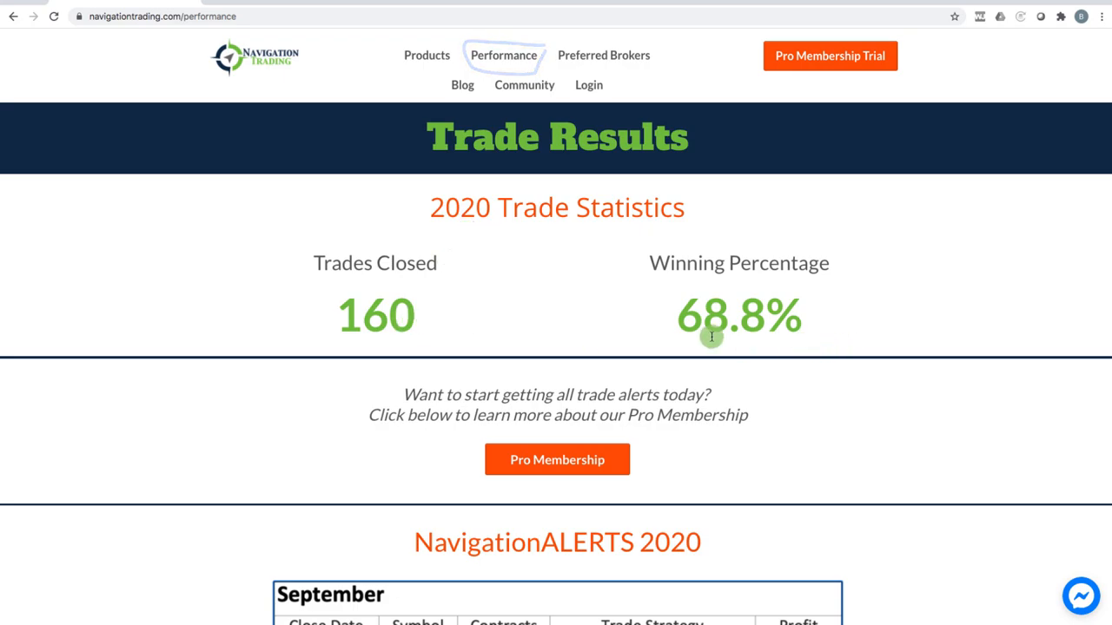
pyautogui.scroll(-3)
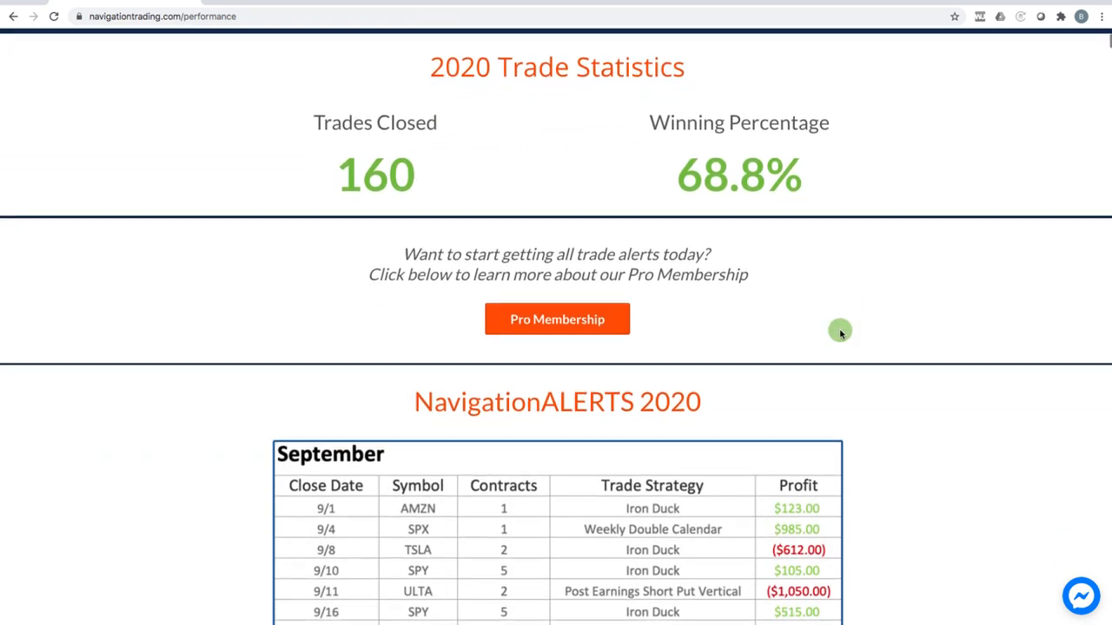
pyautogui.scroll(-3)
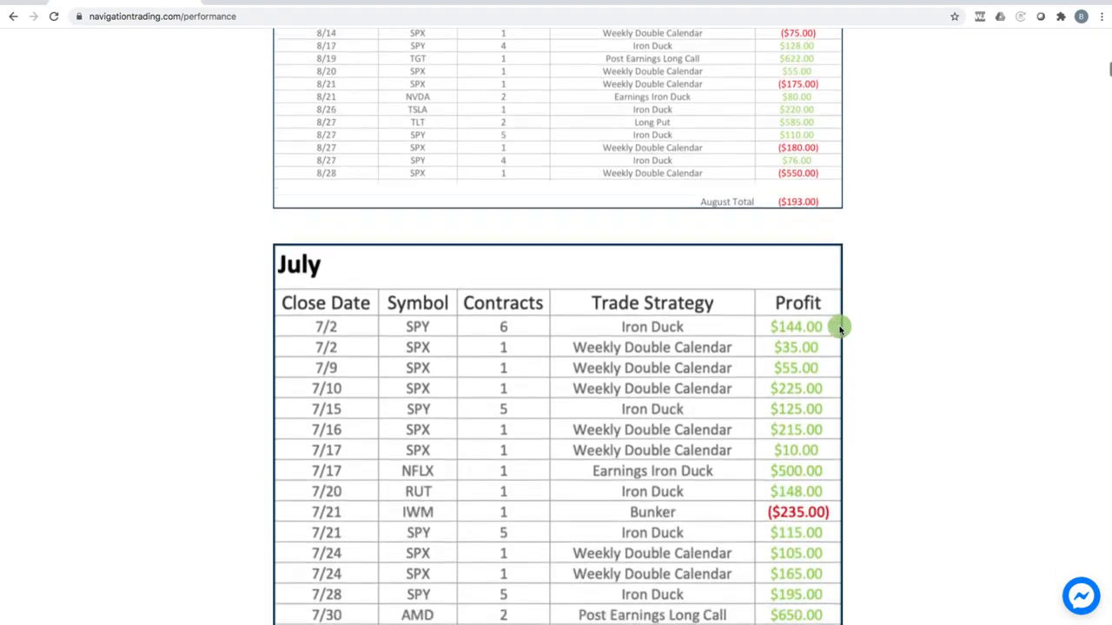
pyautogui.scroll(-3)
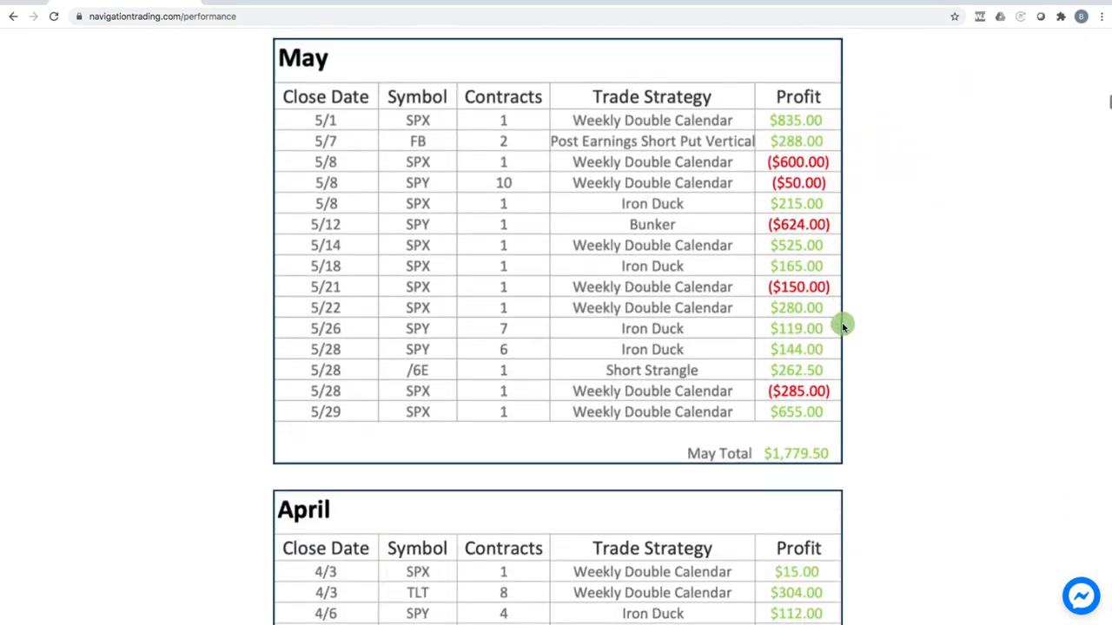
pyautogui.scroll(3)
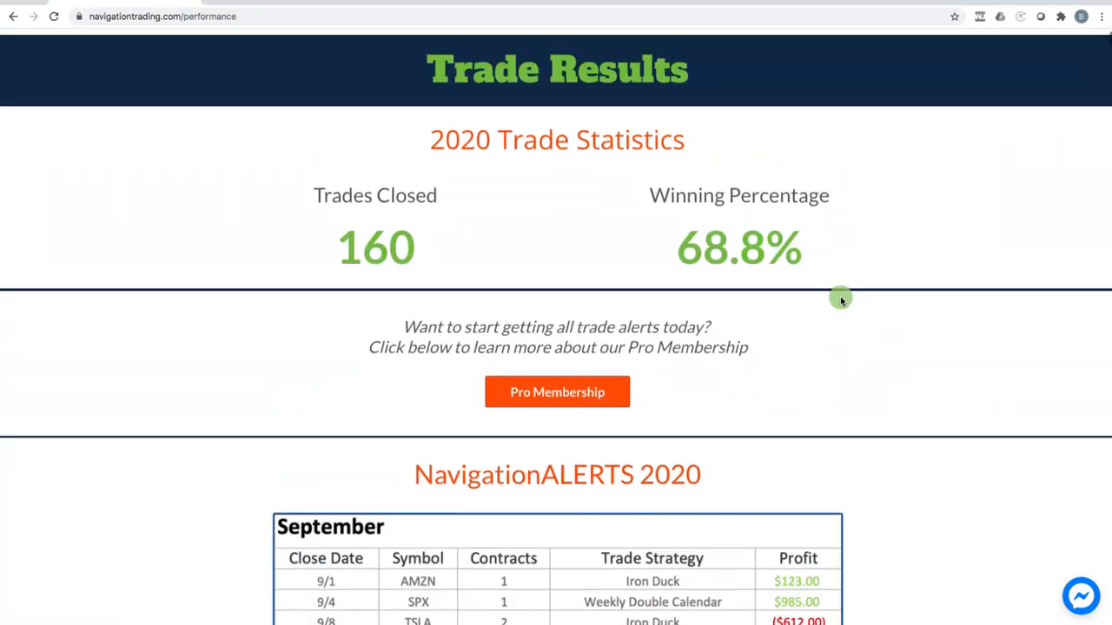
pyautogui.scroll(-3)
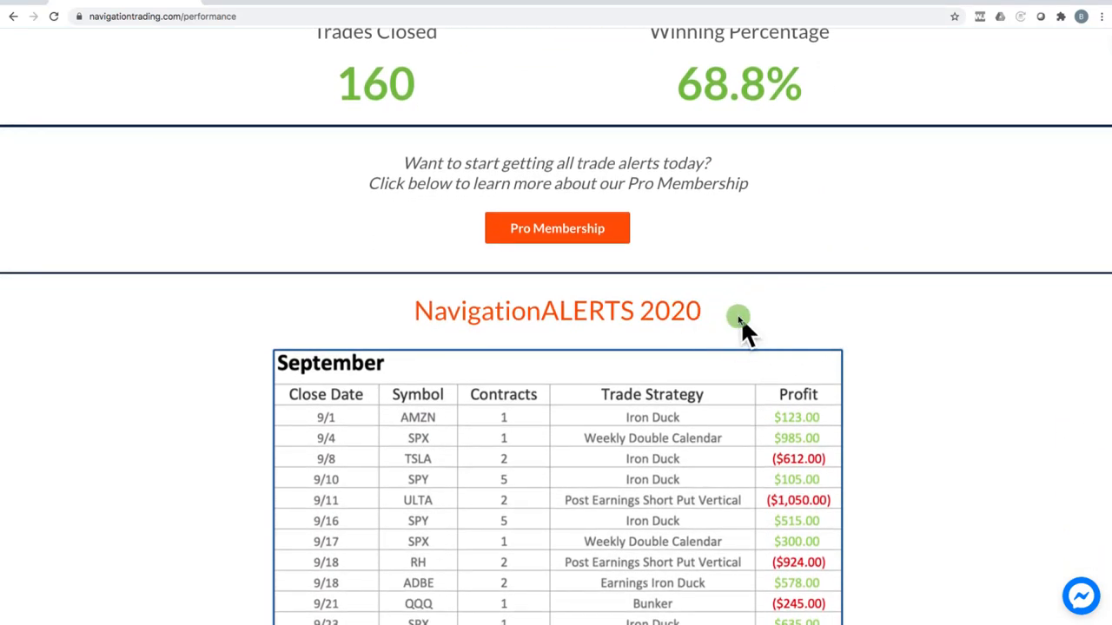
pyautogui.scroll(3)
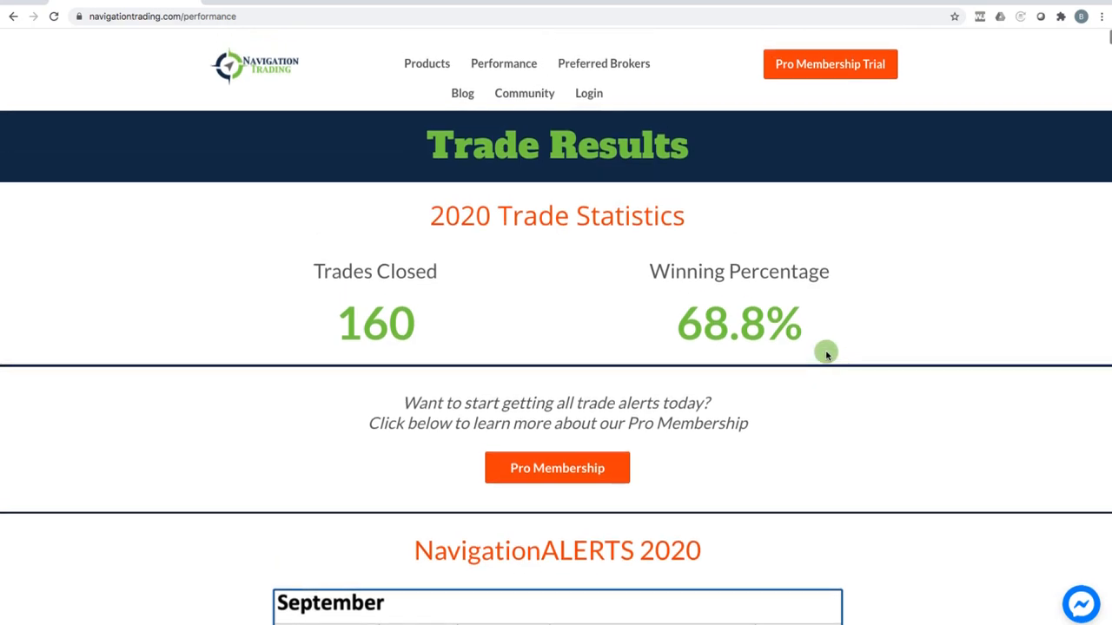
pyautogui.scroll(-3)
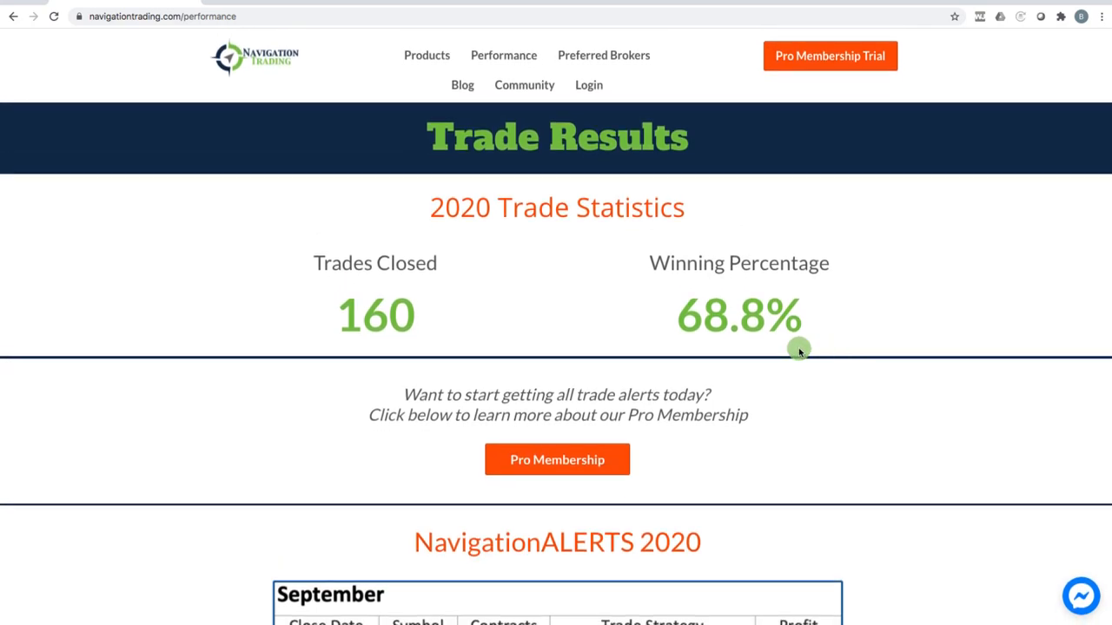
pyautogui.moveTo(673, 280)
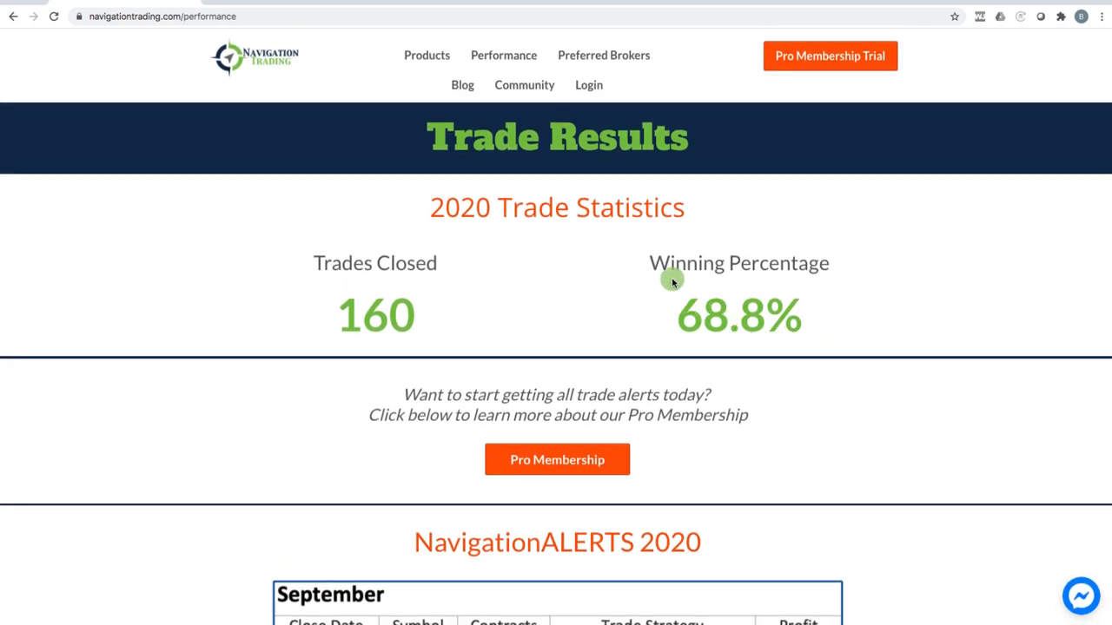
pyautogui.moveTo(641, 286)
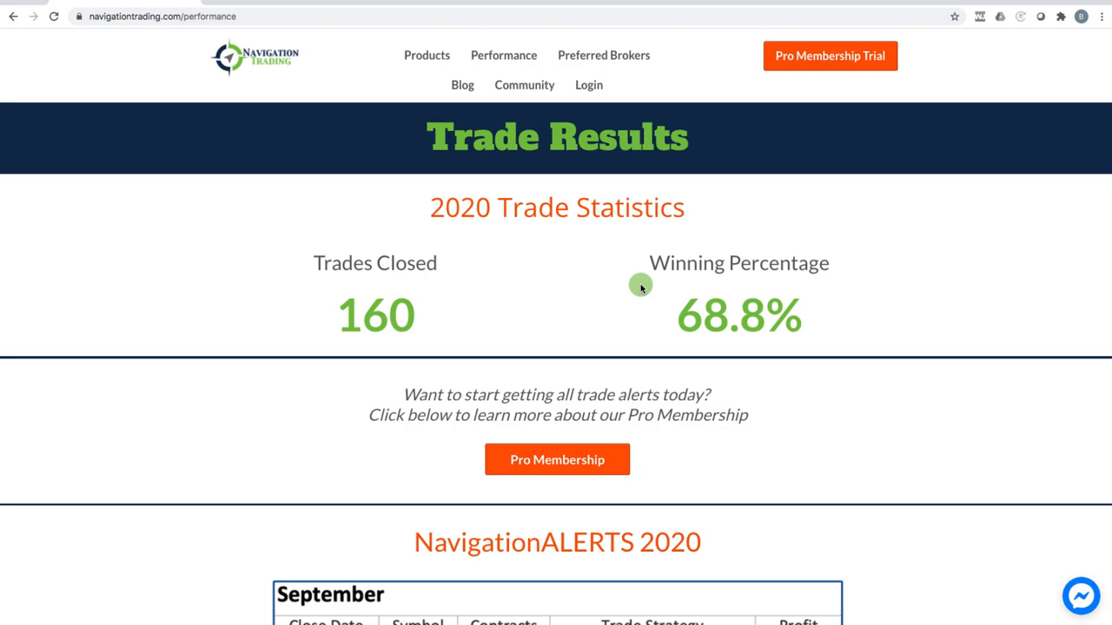
pyautogui.moveTo(635, 279)
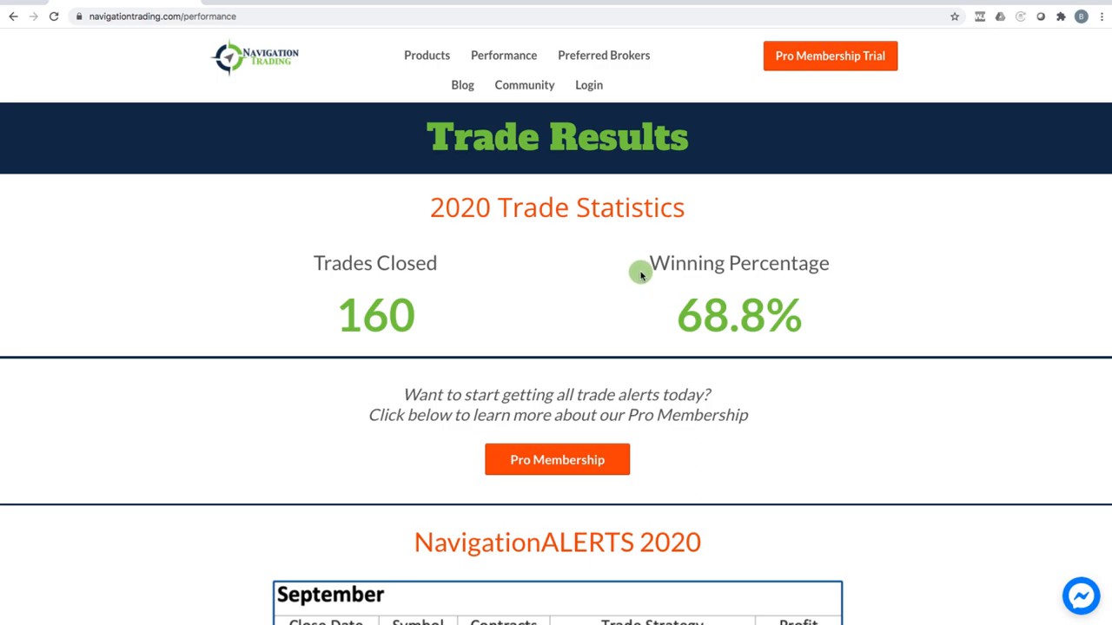
pyautogui.moveTo(903, 310)
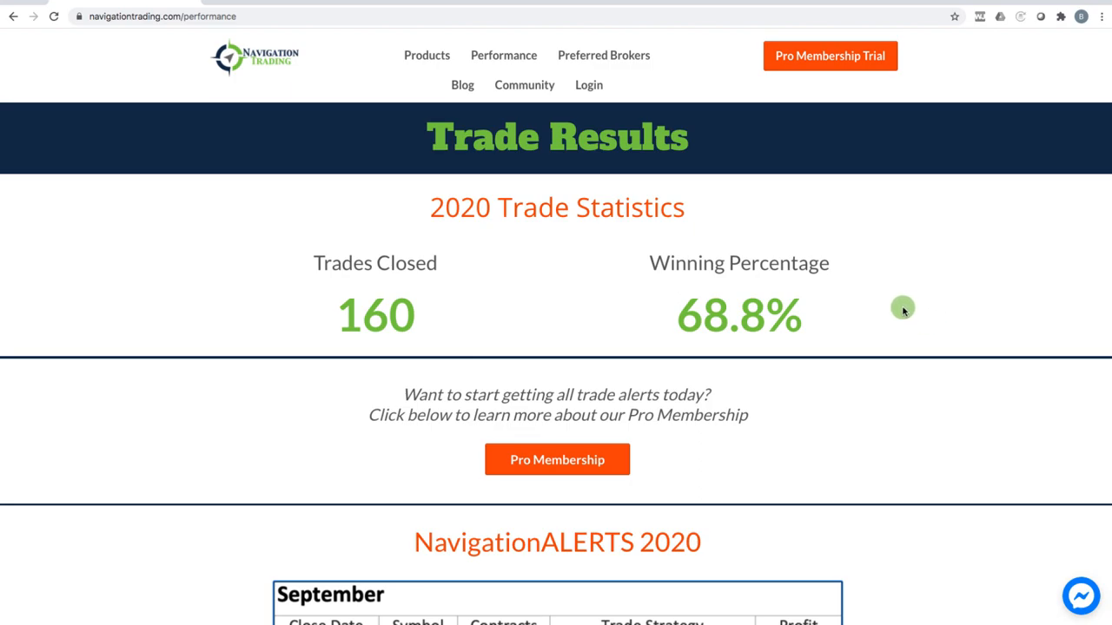